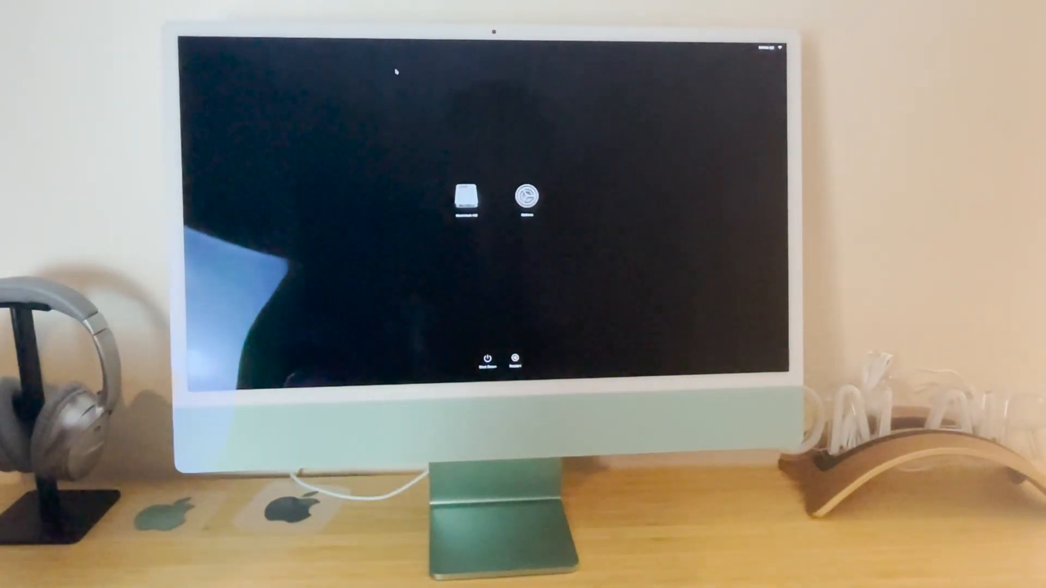
- Select the Options (gear) entry beside Macintosh HD so Continue appears
left_click(526, 199)
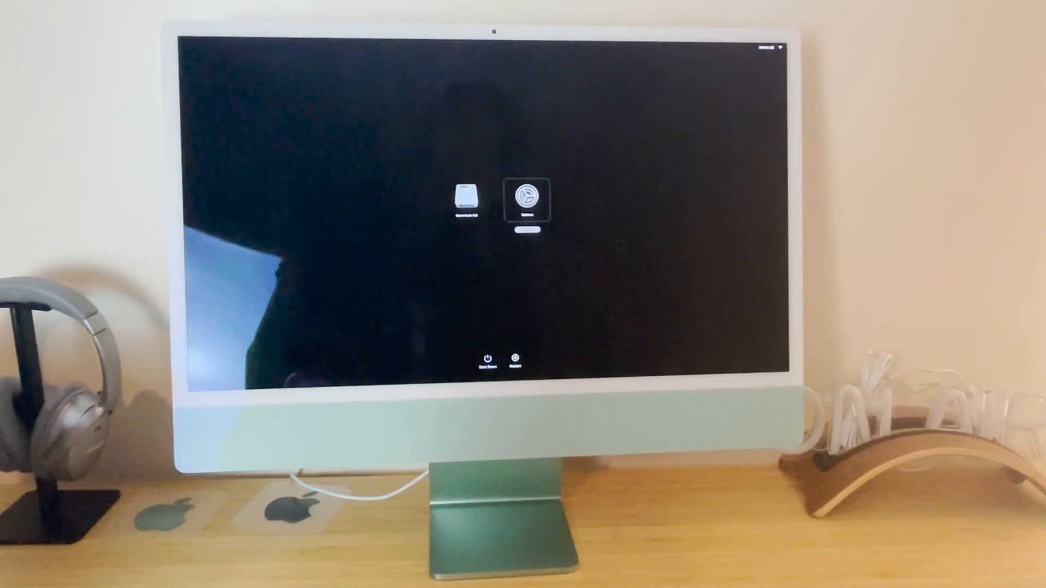